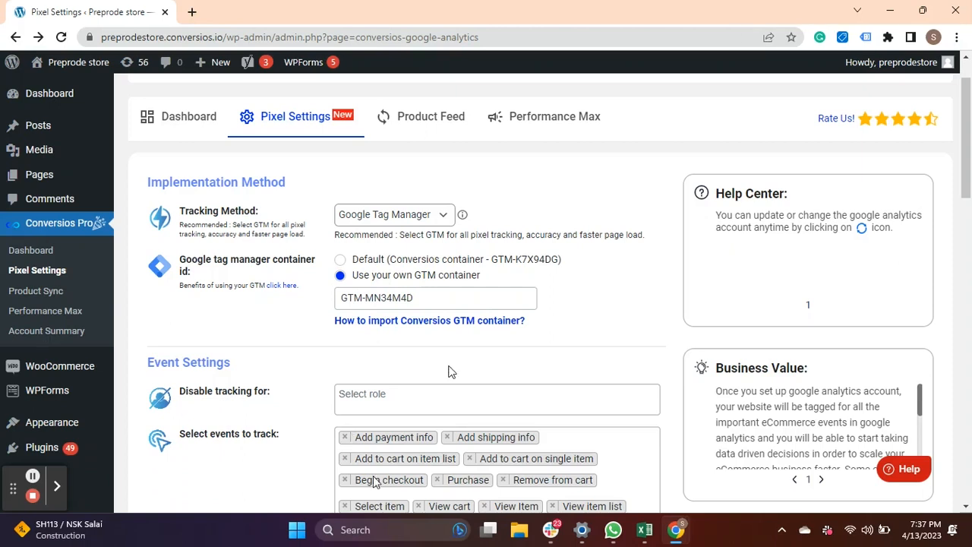
pyautogui.moveTo(386, 335)
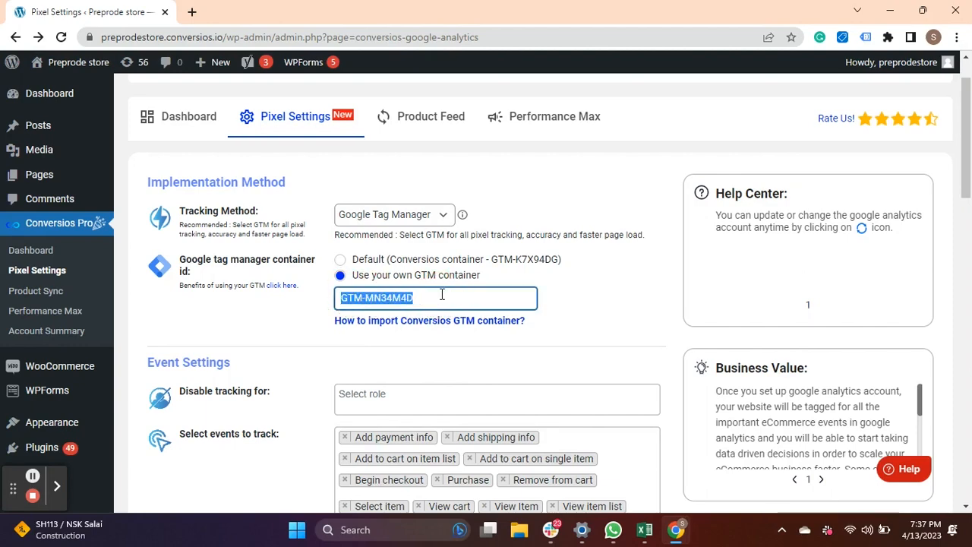
pyautogui.moveTo(379, 326)
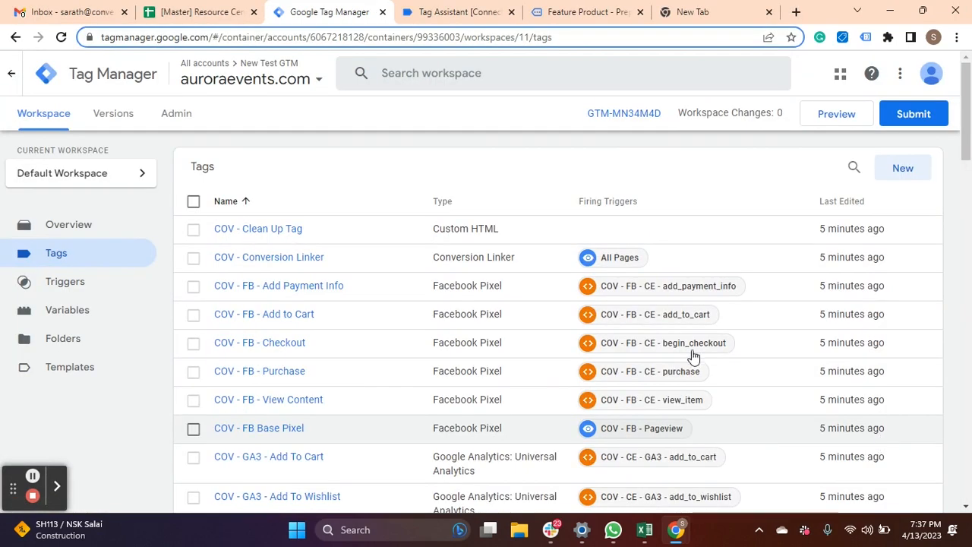
pyautogui.moveTo(519, 295)
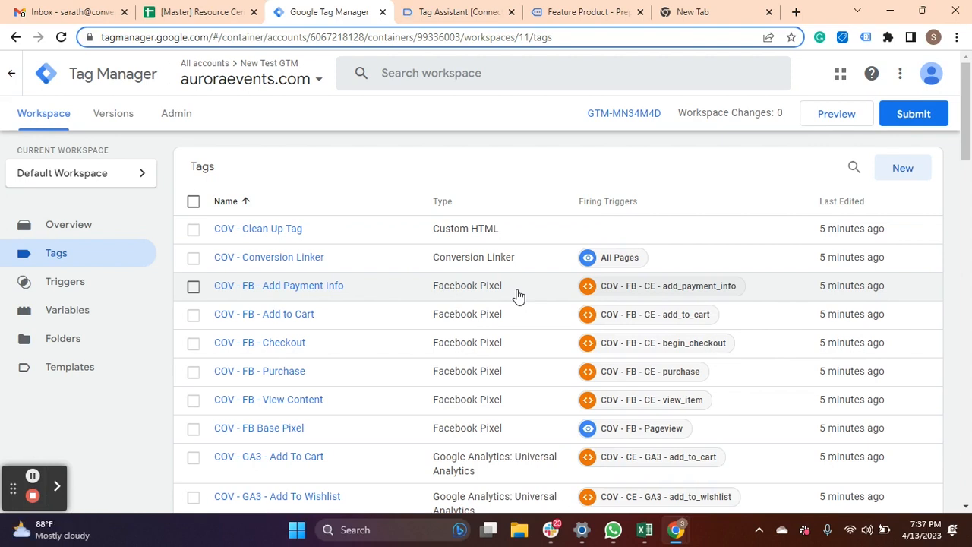
pyautogui.moveTo(32, 475)
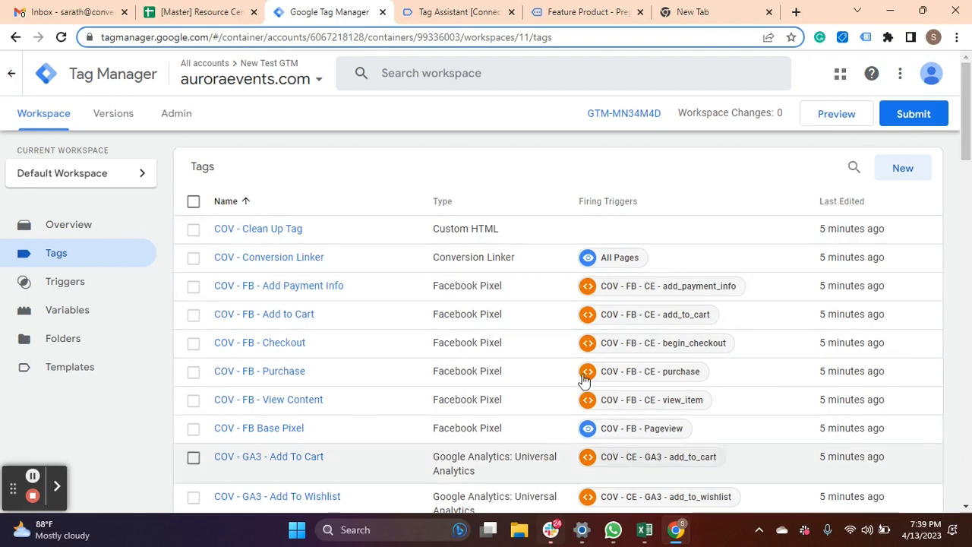
pyautogui.moveTo(458, 332)
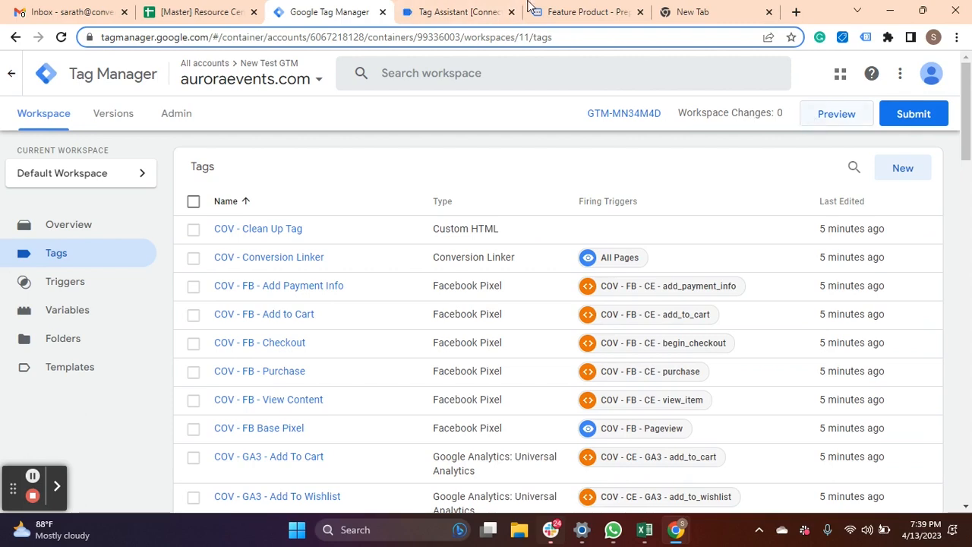
# - Reload the Feature Product store page in gtm_debug mode, then go back to Tag Assistant
pyautogui.click(588, 11)
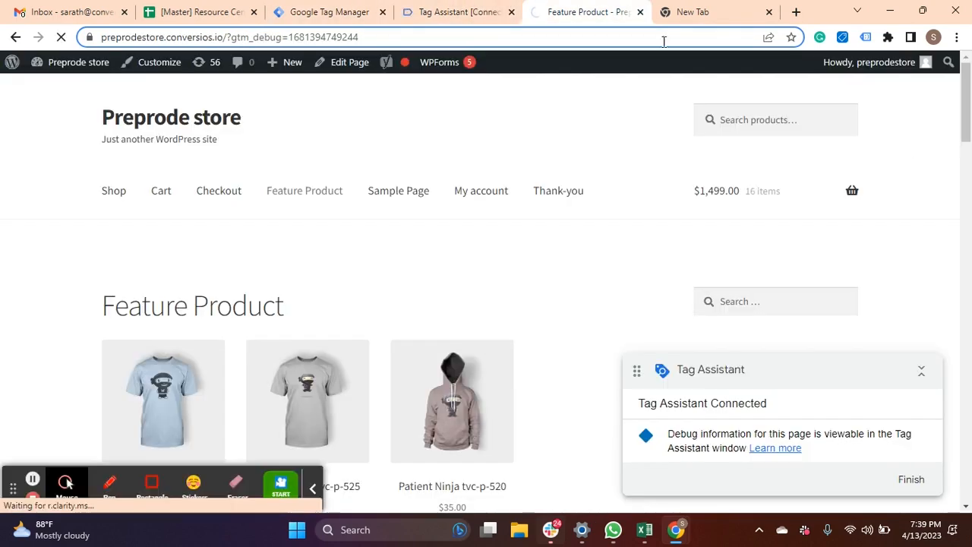
pyautogui.click(440, 11)
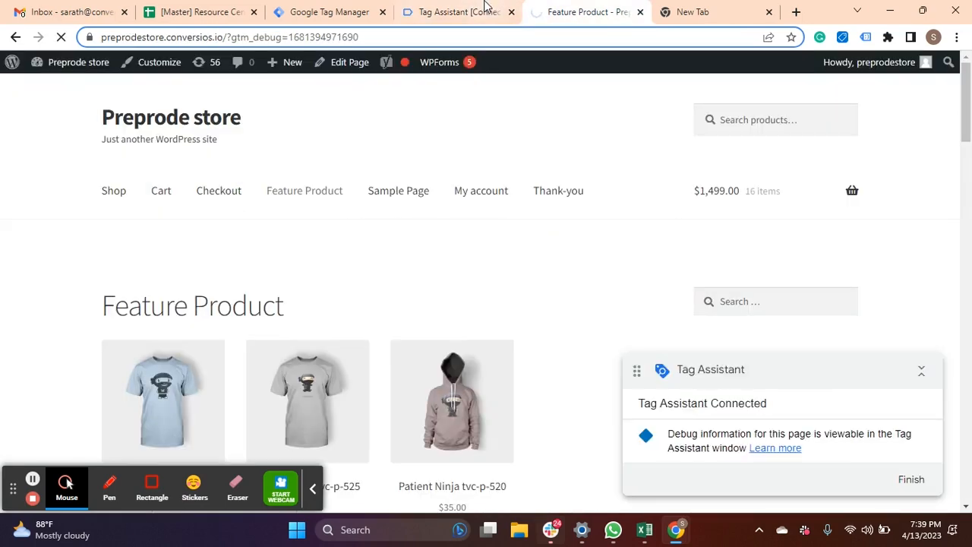
pyautogui.click(458, 11)
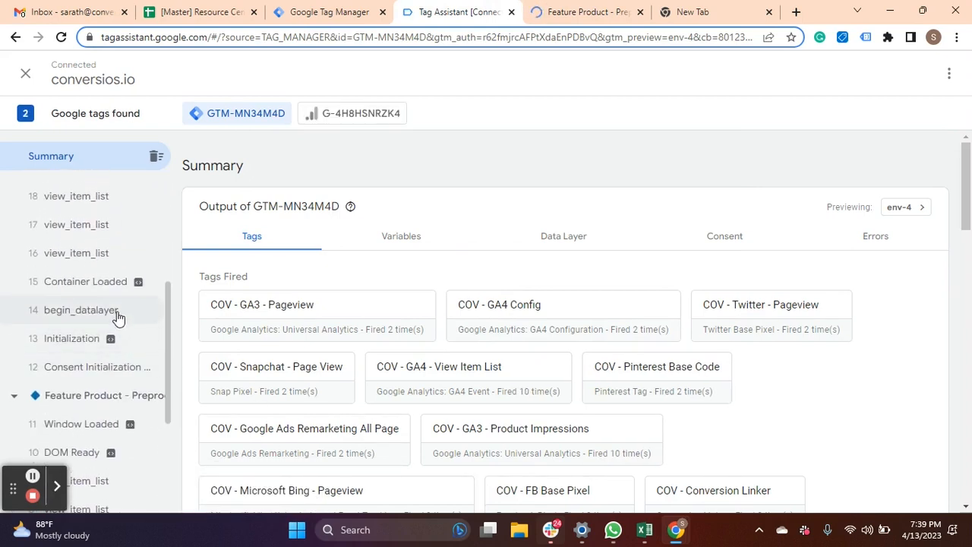
# - Inspect event 14 begin_datalayer's data layer and compare its pixel IDs with Conversios Pixel Settings
pyautogui.click(78, 309)
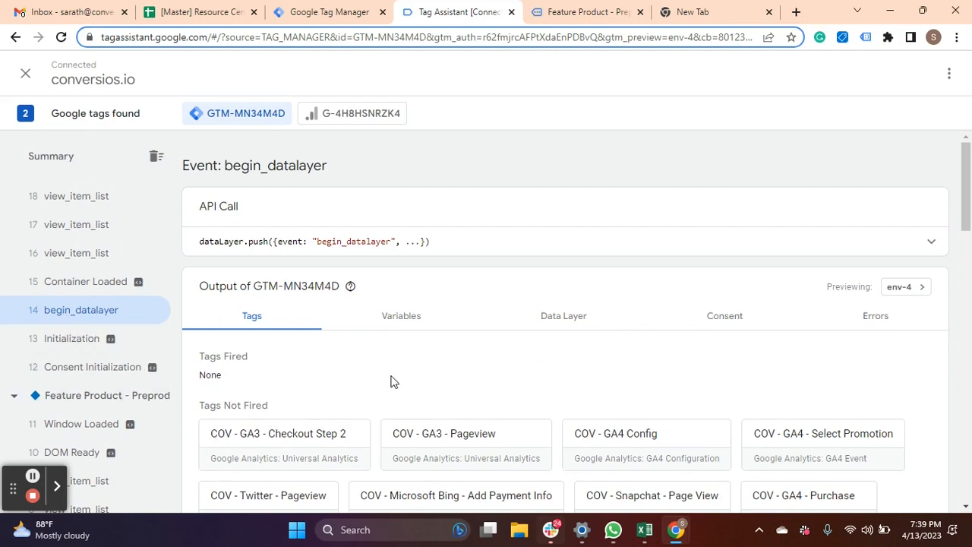
pyautogui.click(564, 315)
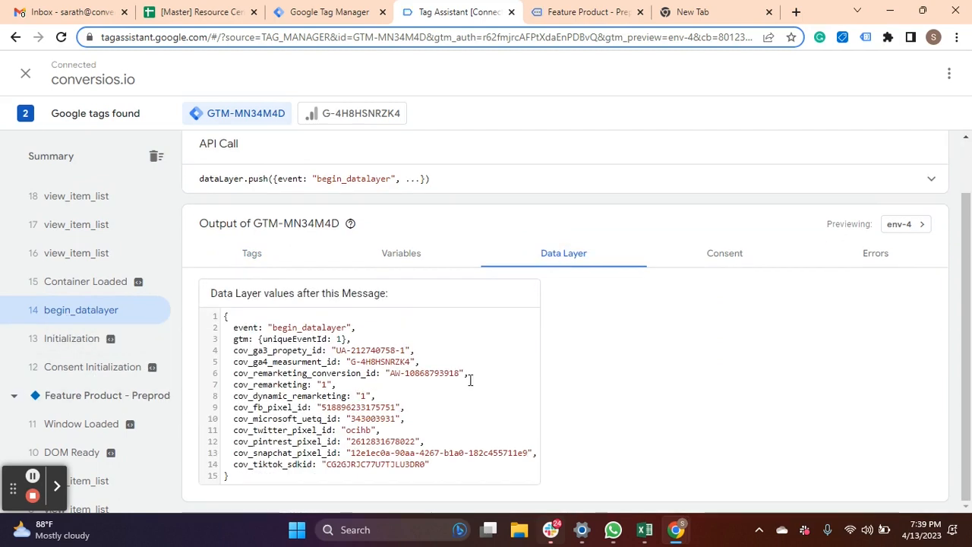
pyautogui.moveTo(343, 429); pyautogui.dragTo(429, 464)
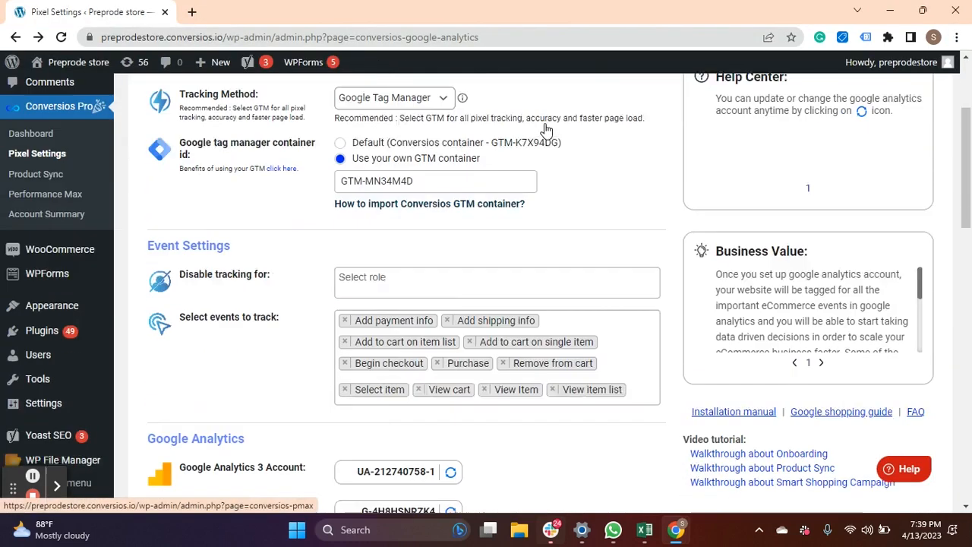
pyautogui.scroll(-3)
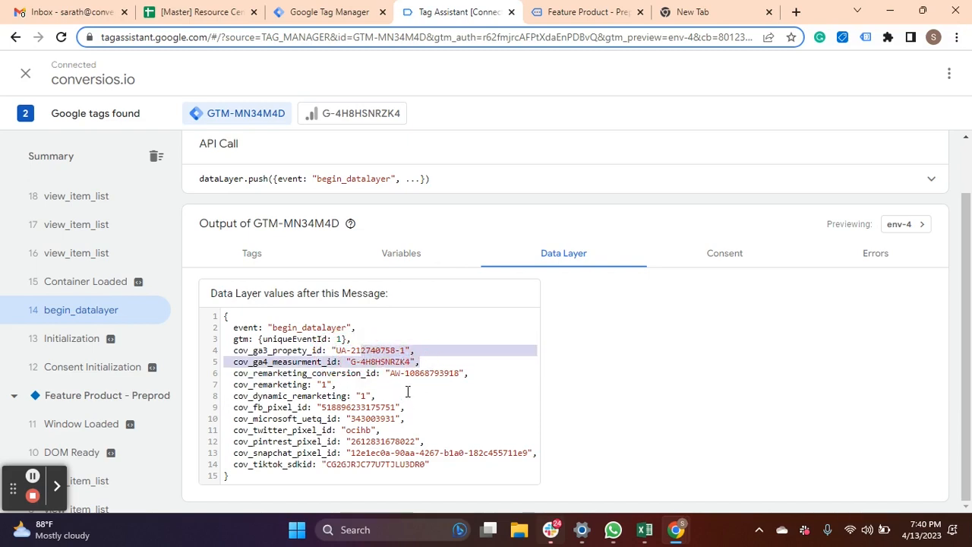
pyautogui.click(84, 13)
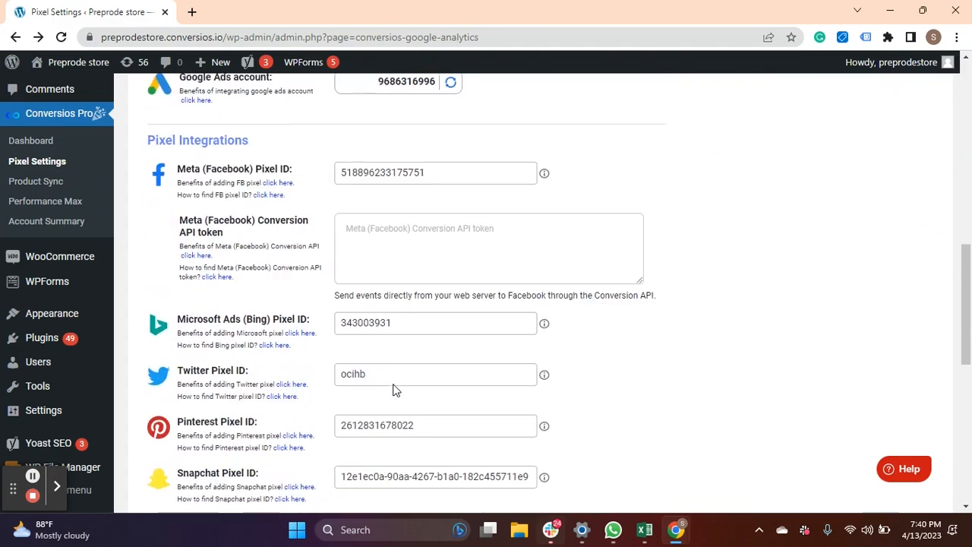
pyautogui.scroll(-3)
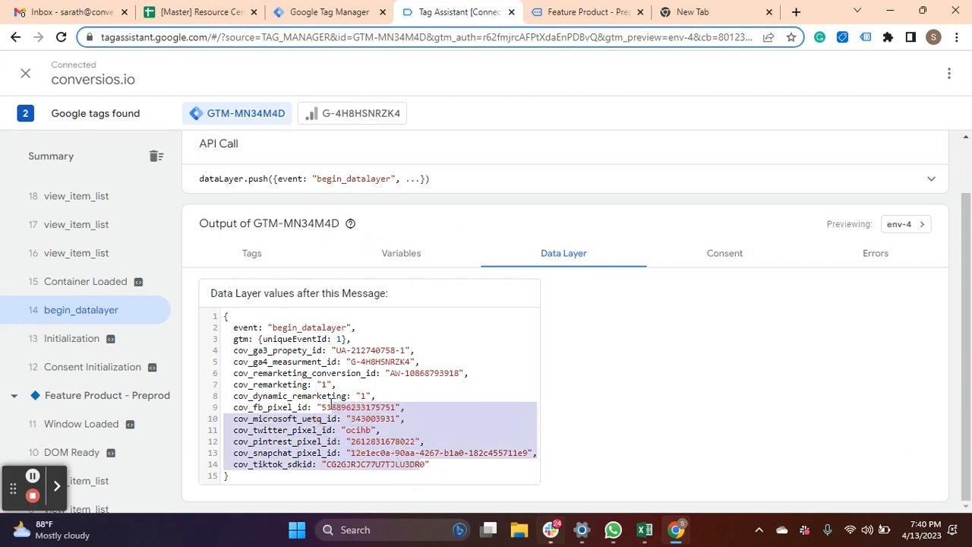
# - Check the tags fired for event 16 view_item_list against the Tag Manager tags list
pyautogui.click(76, 253)
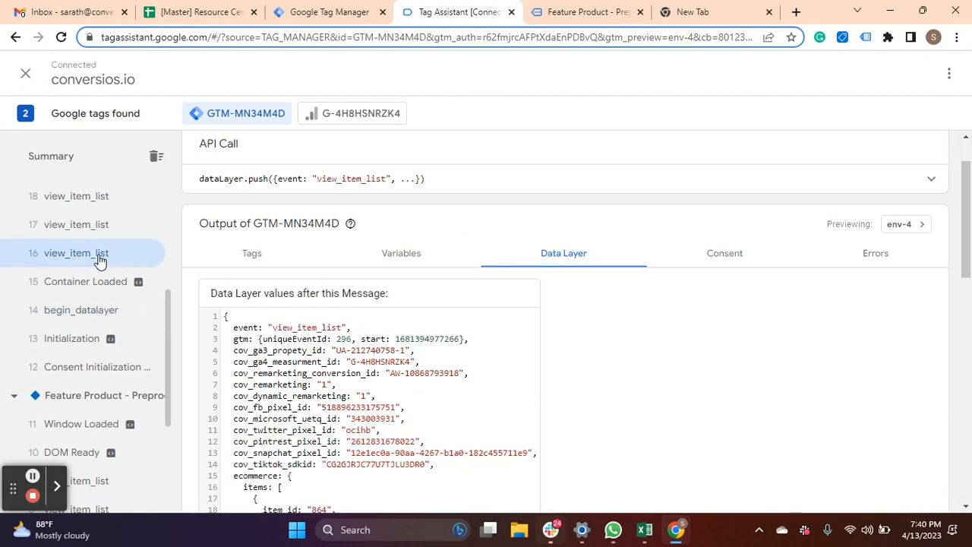
pyautogui.click(252, 253)
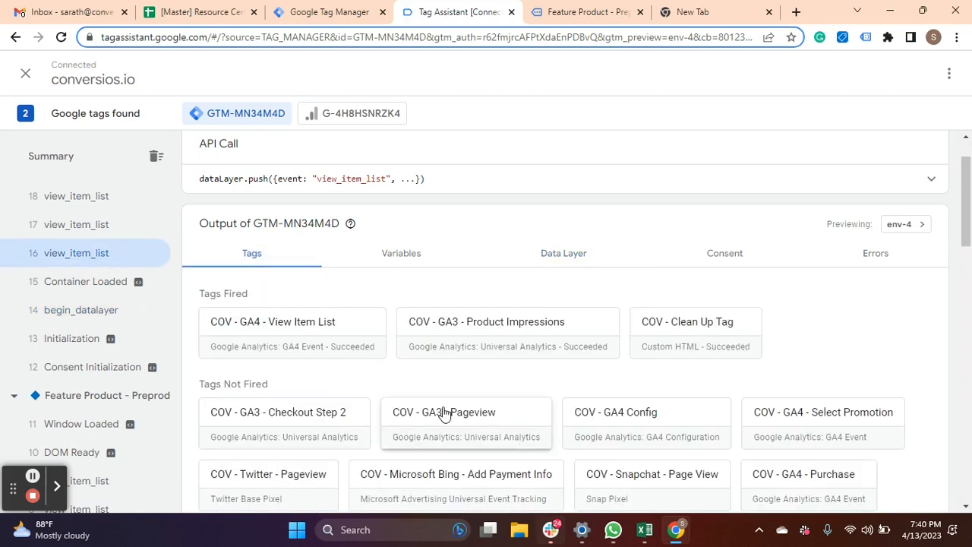
pyautogui.moveTo(102, 281)
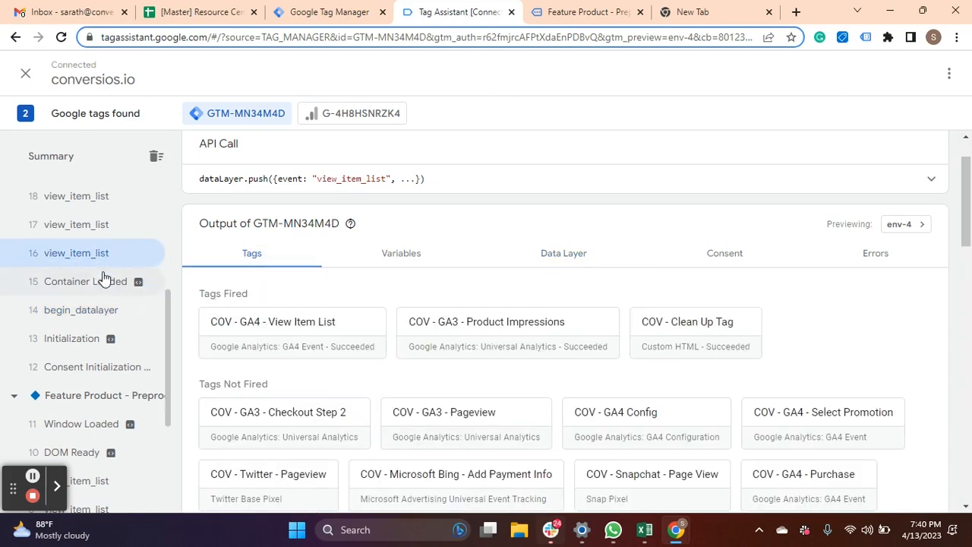
pyautogui.click(585, 13)
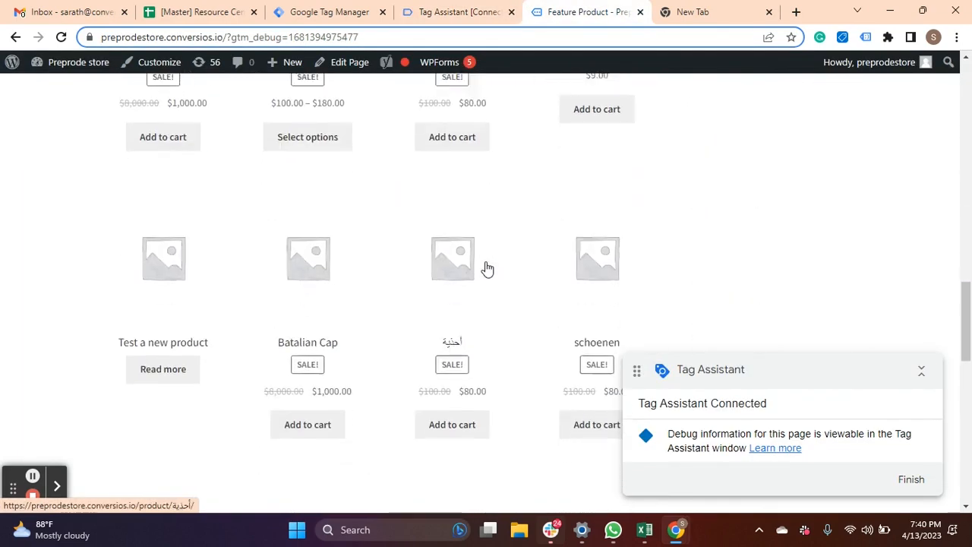
pyautogui.click(317, 12)
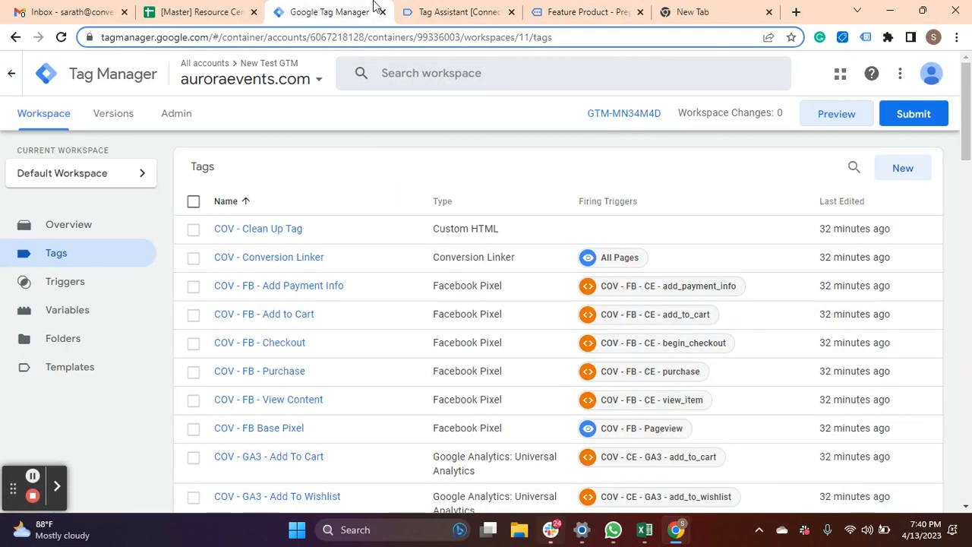
pyautogui.click(455, 12)
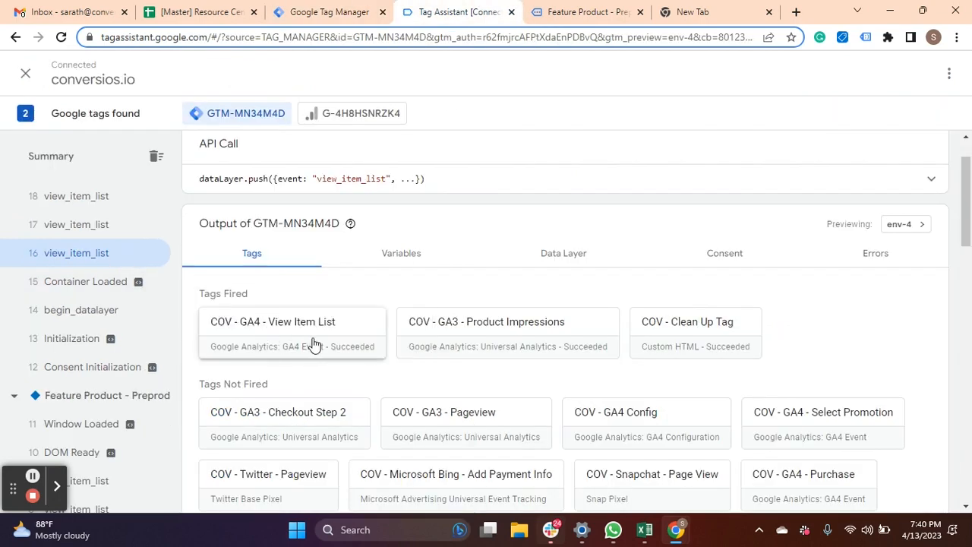
# - Review view_item_list data layer items and the COV GA4 View Item List tag across events
pyautogui.click(563, 252)
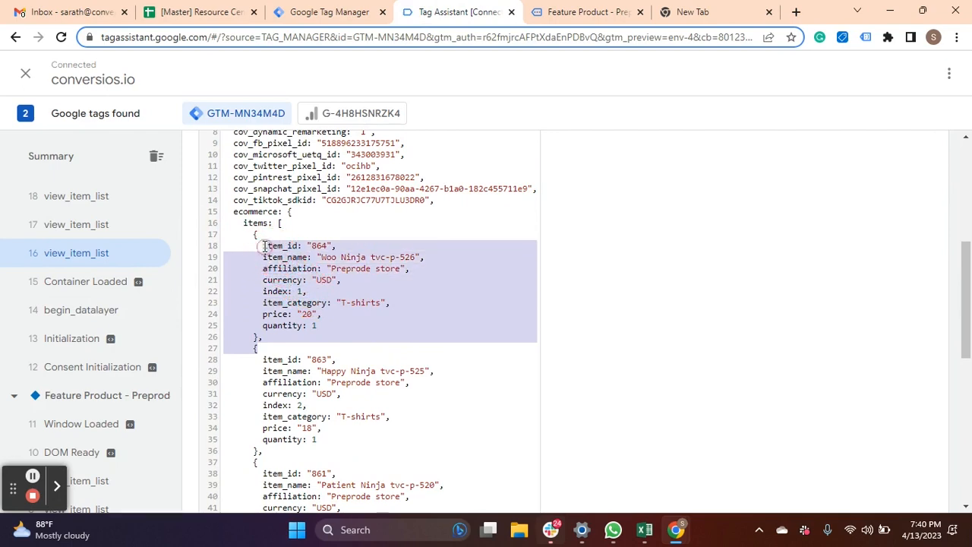
pyautogui.scroll(-3)
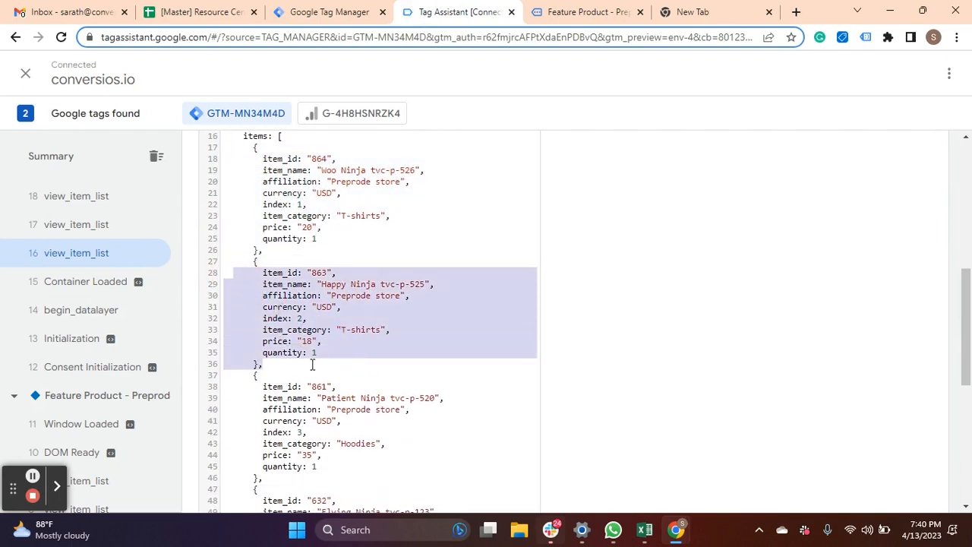
pyautogui.scroll(-3)
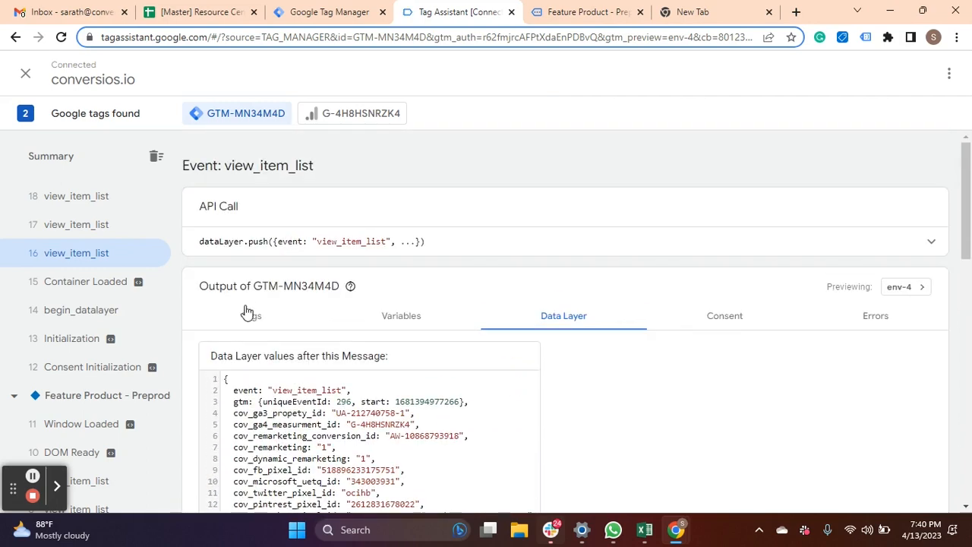
pyautogui.click(252, 315)
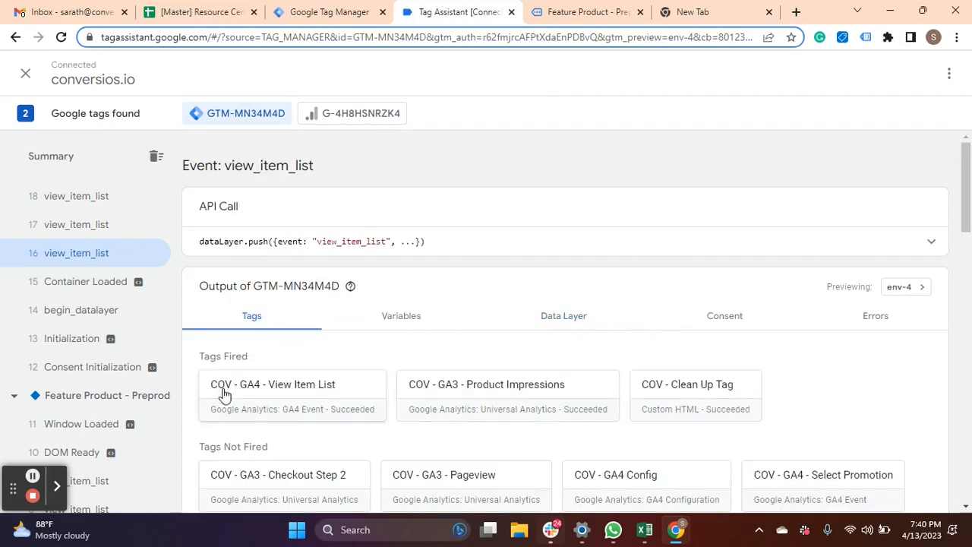
pyautogui.click(76, 224)
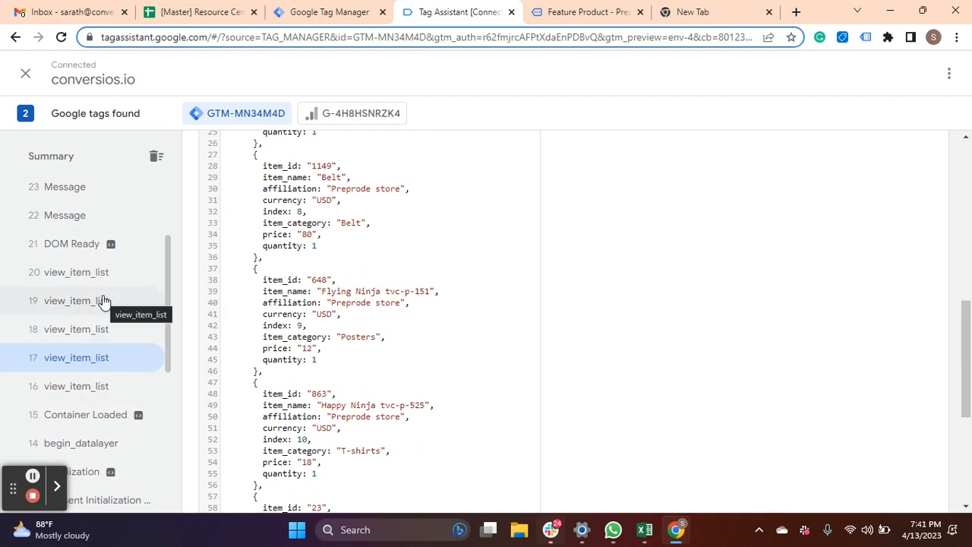
pyautogui.click(76, 358)
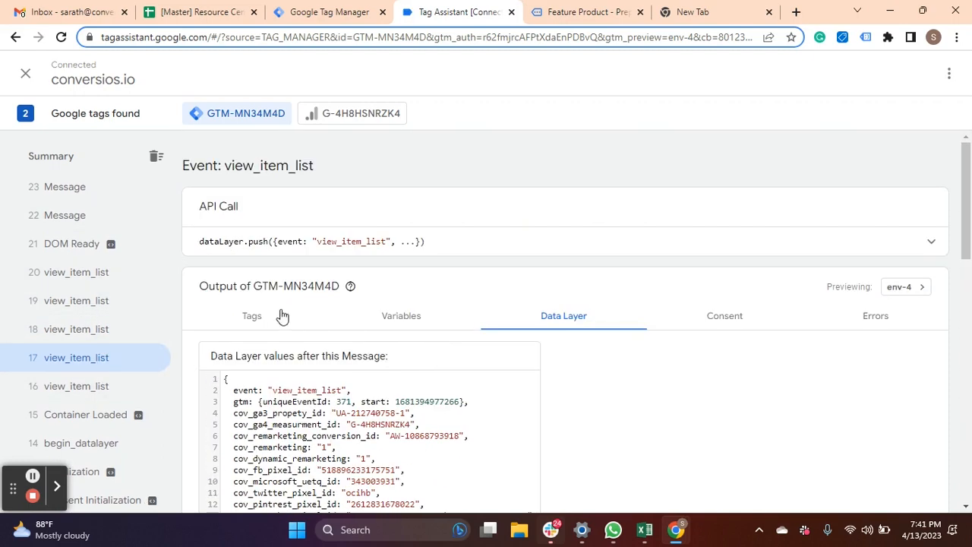
pyautogui.click(584, 12)
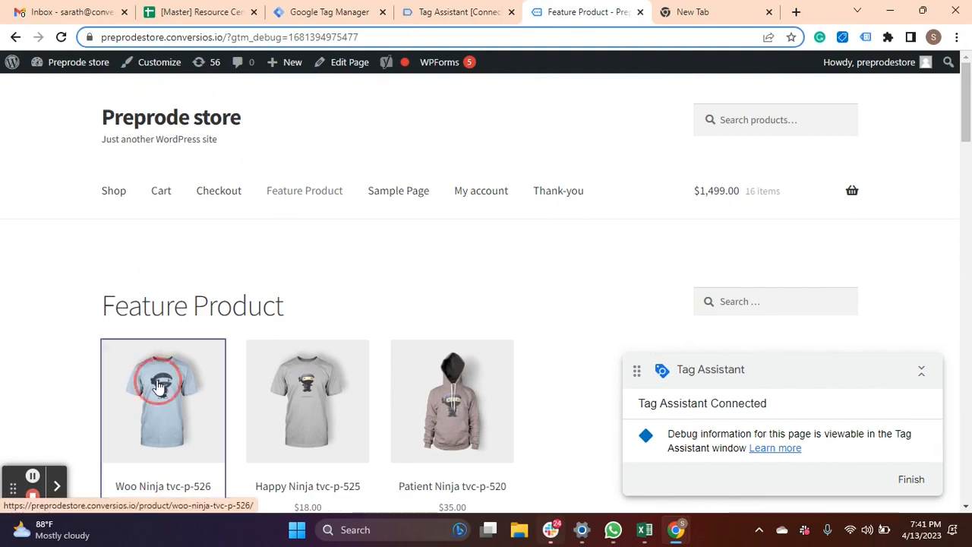
# - Open the Woo Ninja tvc-p-526 product and confirm its view_item COV View Content/View Item tags succeeded
pyautogui.click(163, 392)
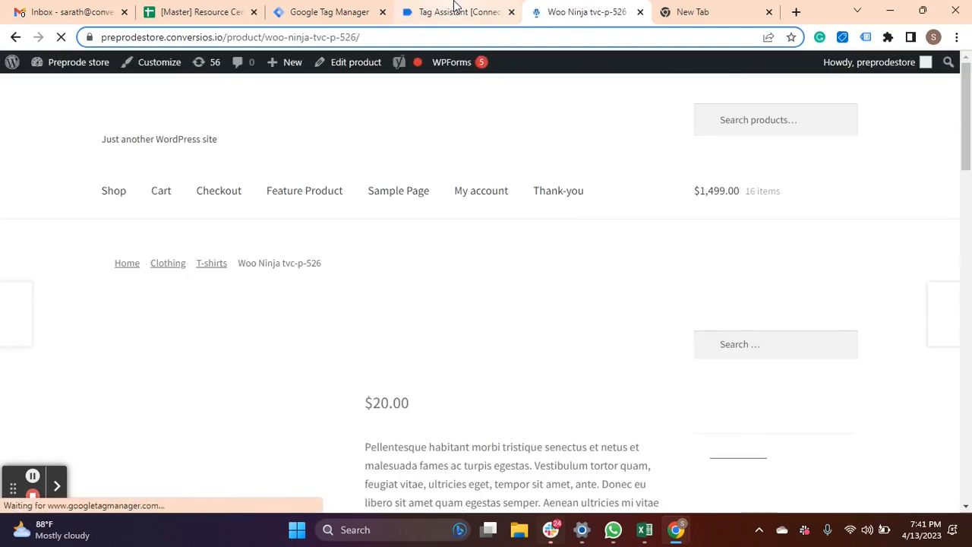
pyautogui.click(455, 11)
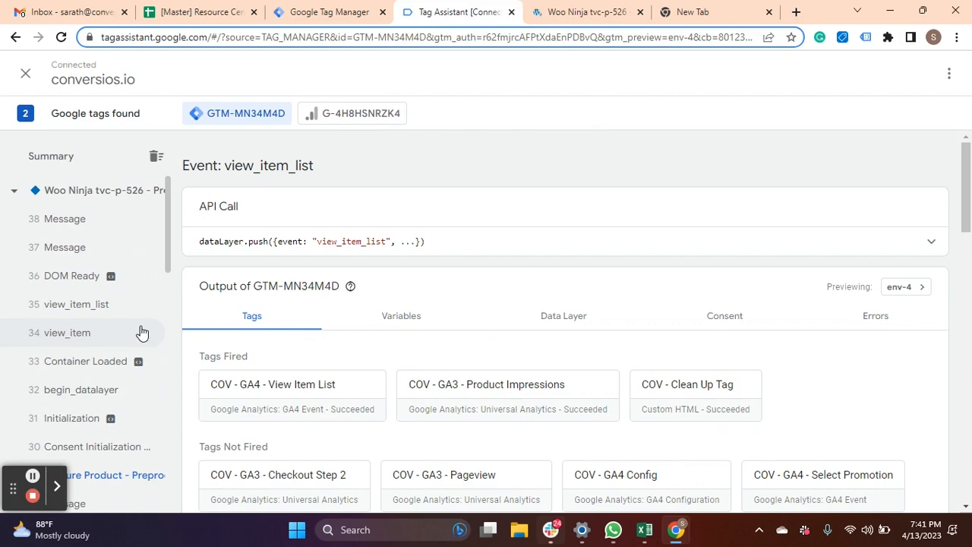
pyautogui.click(67, 333)
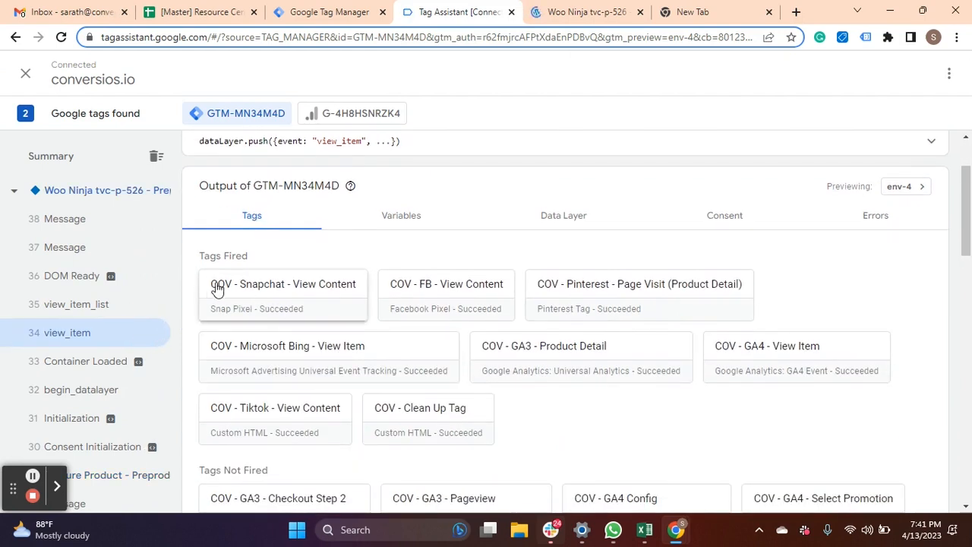
pyautogui.moveTo(243, 283)
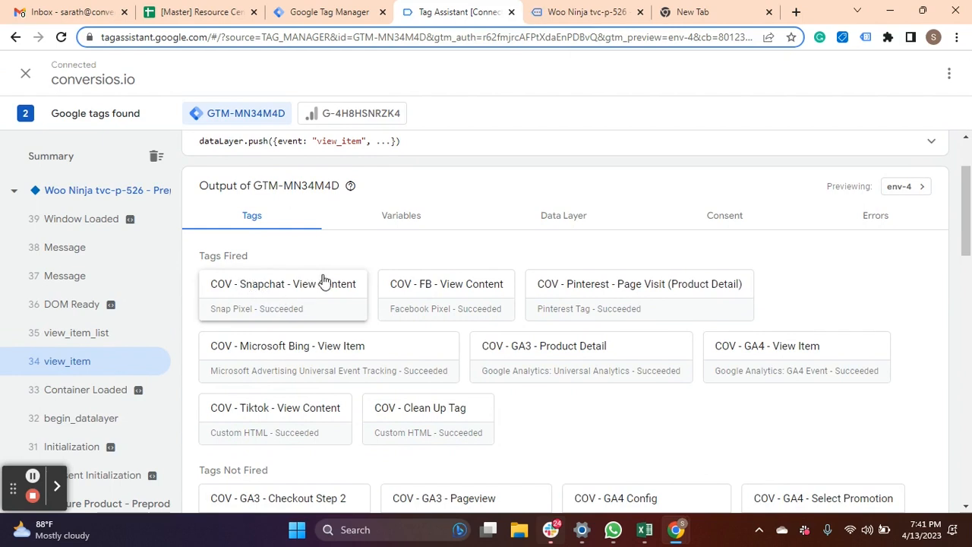
pyautogui.moveTo(631, 293)
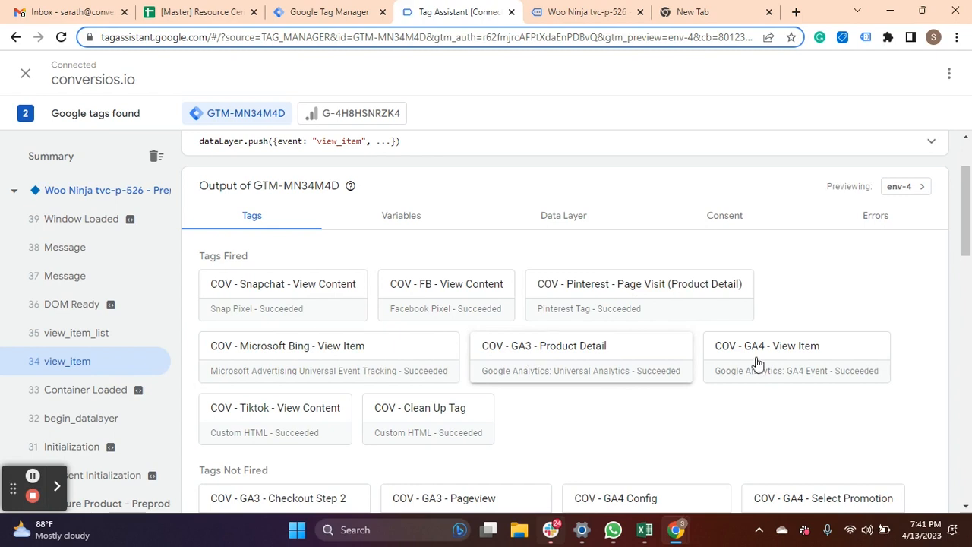
pyautogui.moveTo(349, 424)
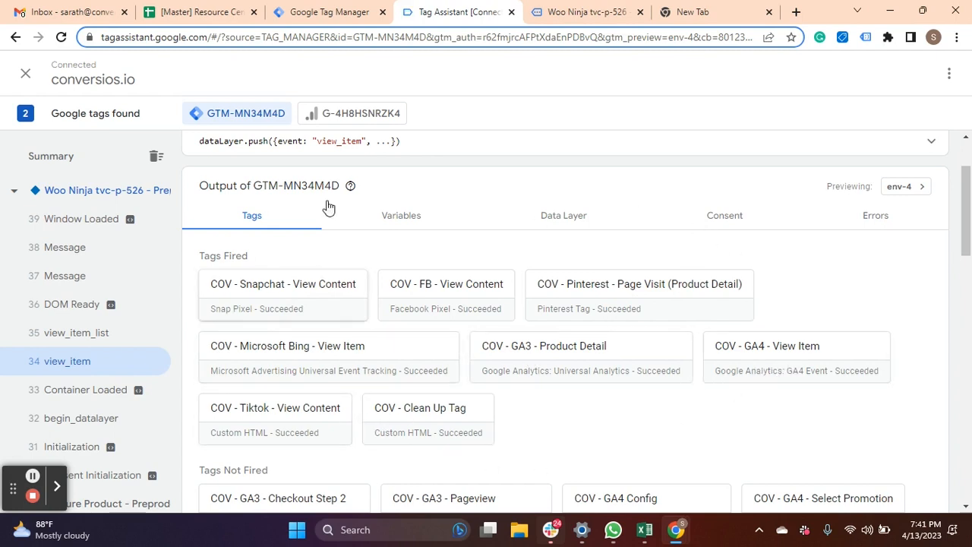
pyautogui.moveTo(309, 288)
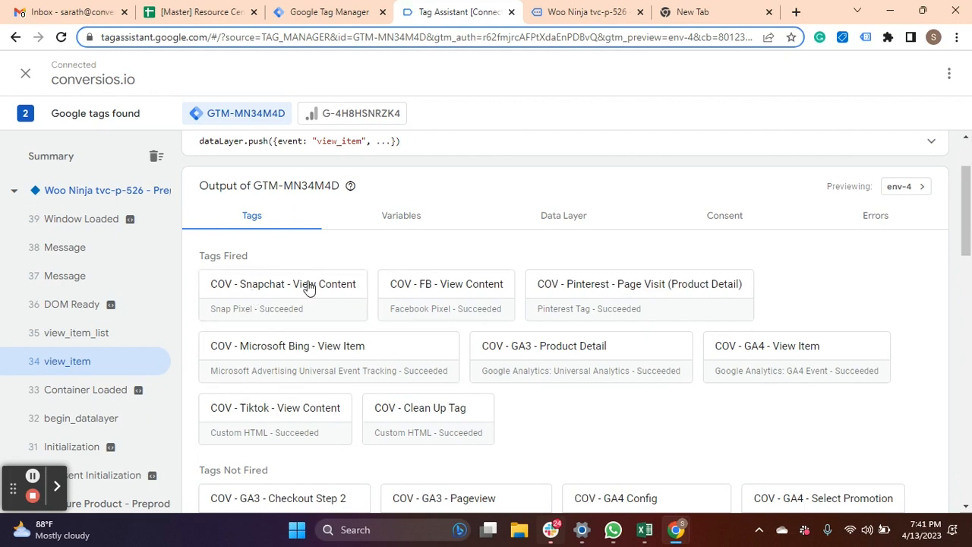
pyautogui.moveTo(293, 367)
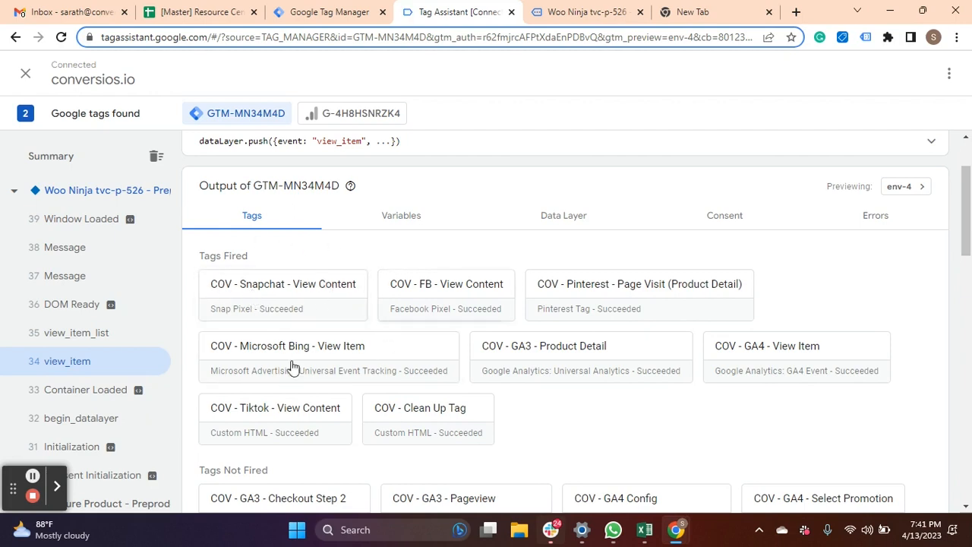
pyautogui.moveTo(351, 334)
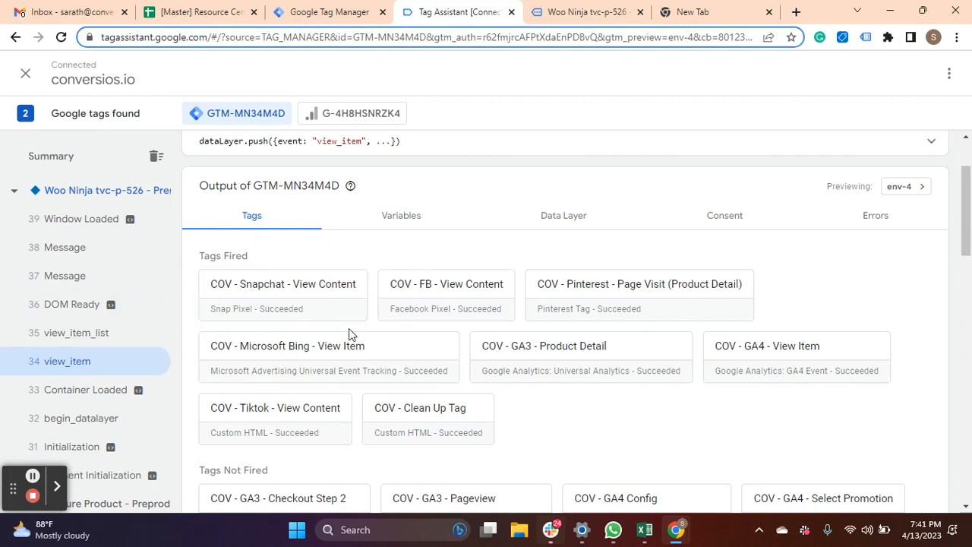
pyautogui.click(585, 12)
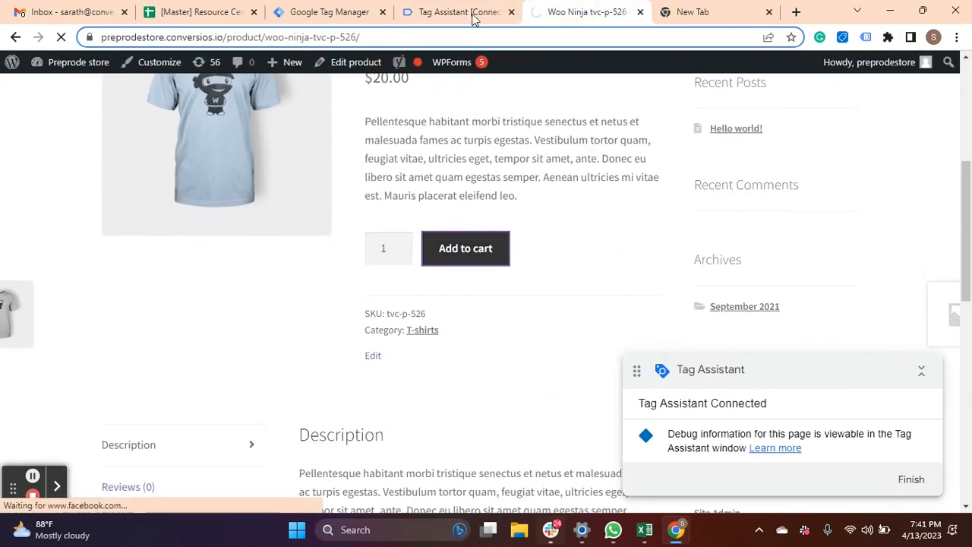
# - Confirm all COV Add to Cart tags succeeded for the add_to_cart event, then return to the product page
pyautogui.click(466, 247)
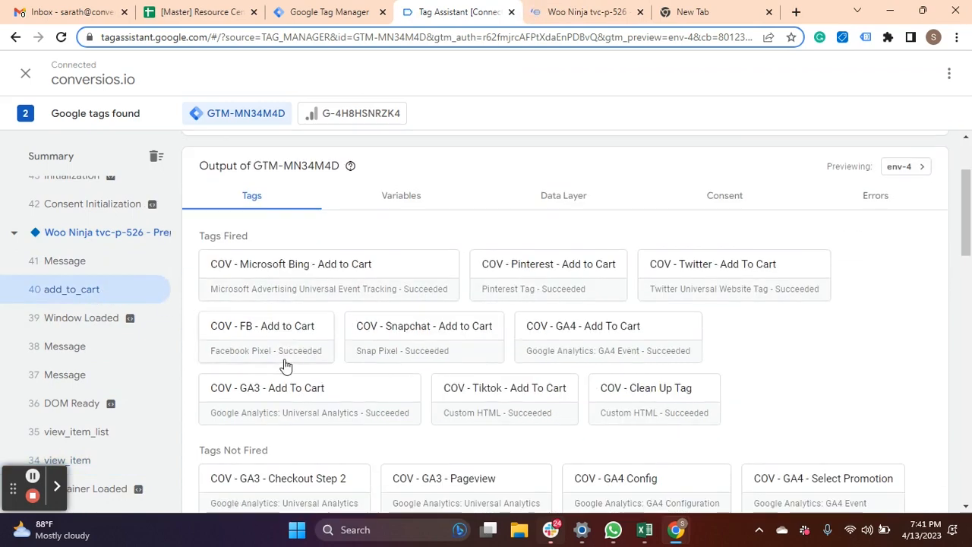
pyautogui.moveTo(354, 325)
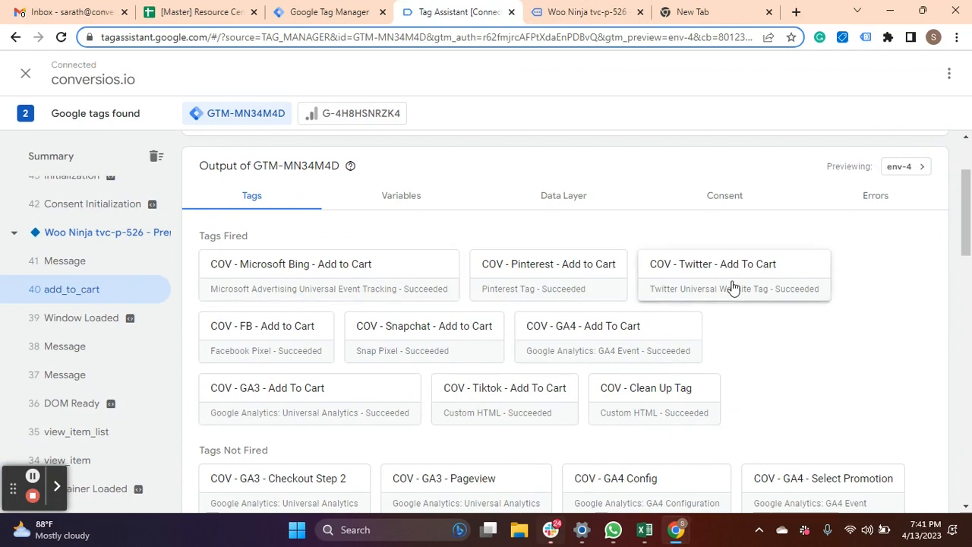
pyautogui.moveTo(557, 345)
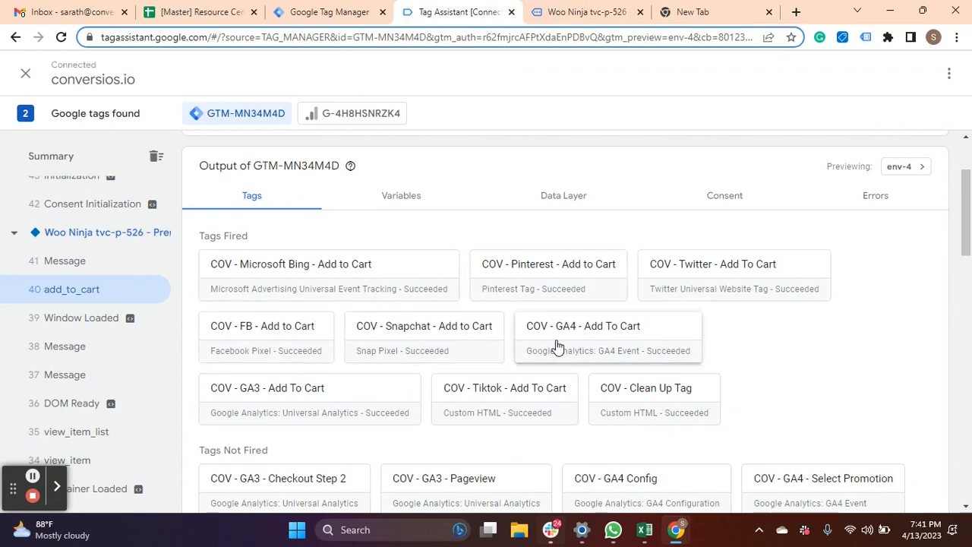
pyautogui.moveTo(533, 411)
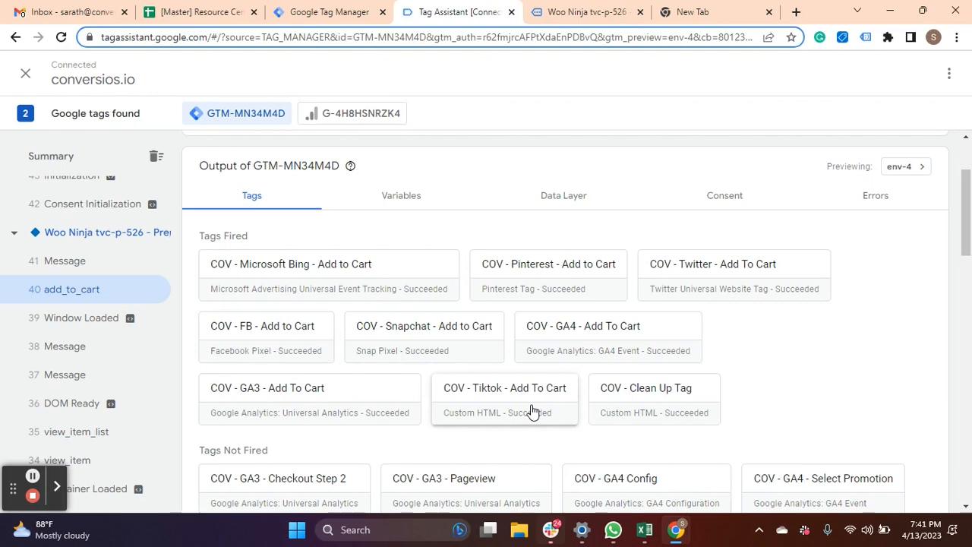
pyautogui.click(585, 12)
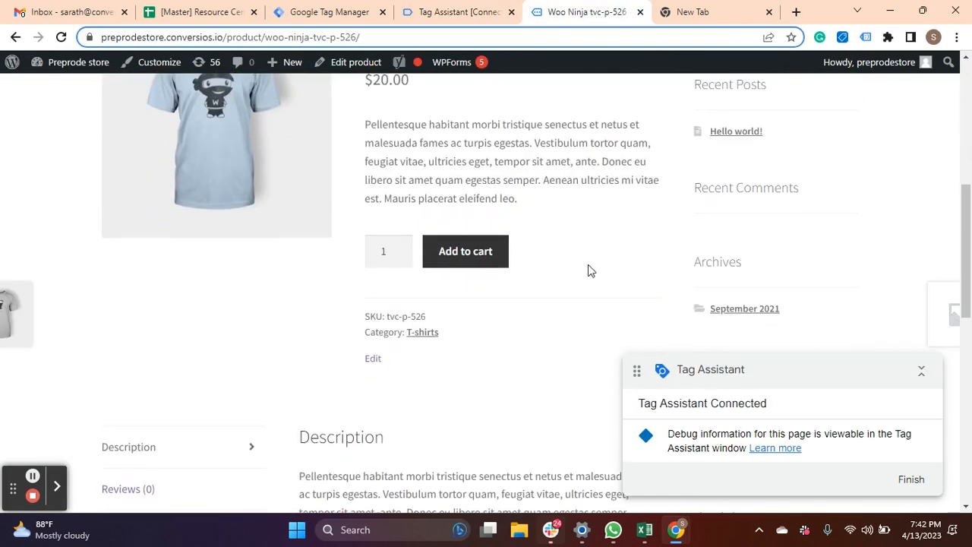
# - Check the Woo Ninja tvc-p-526 added-to-cart notice and go to View cart
pyautogui.click(465, 251)
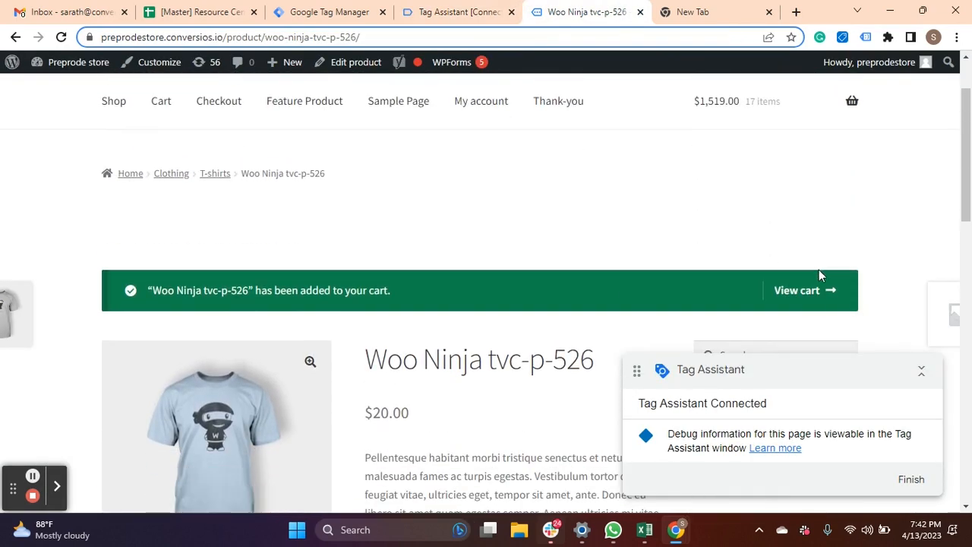
pyautogui.click(798, 290)
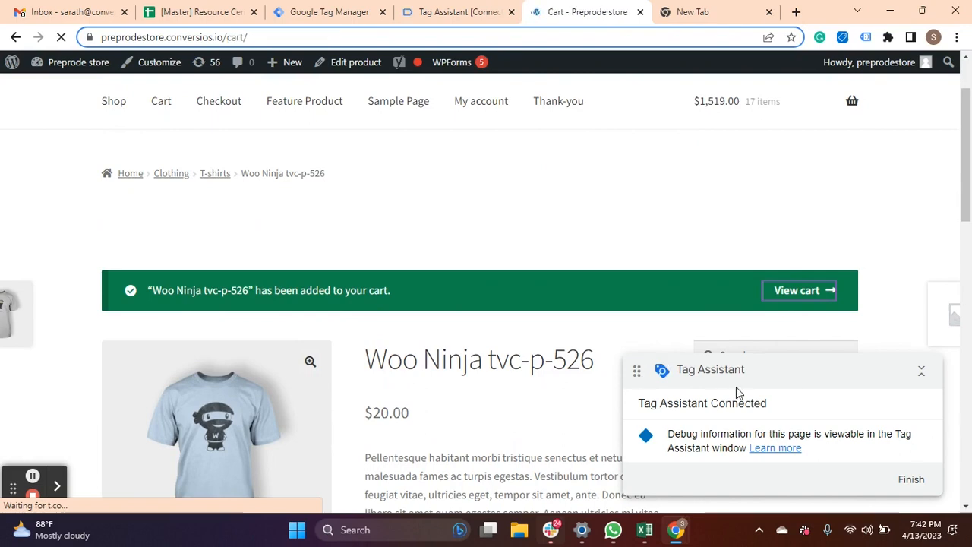